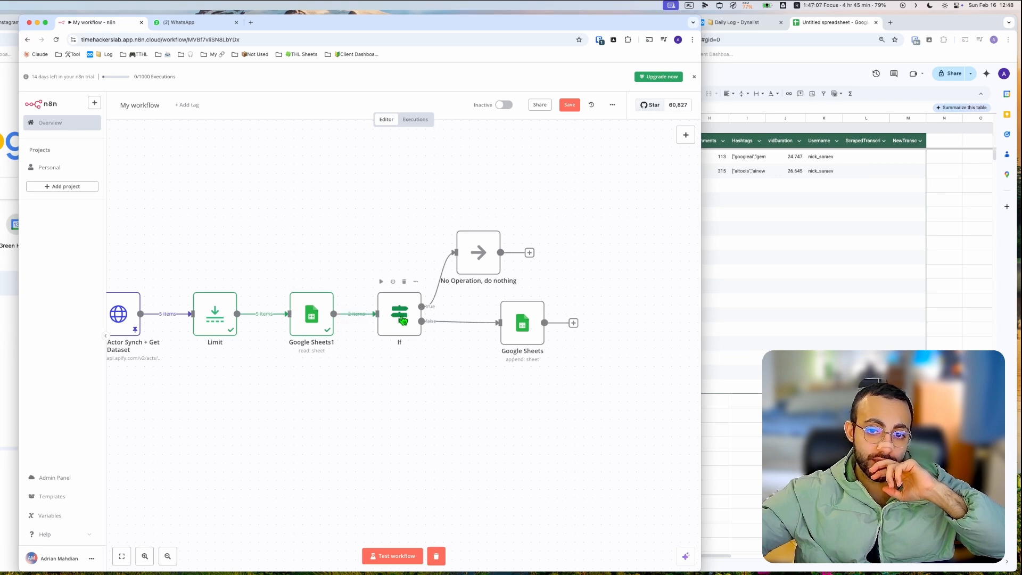
# Swap the If node for a Merge node fed by Google Sheets1 and Limit
pyautogui.click(392, 556)
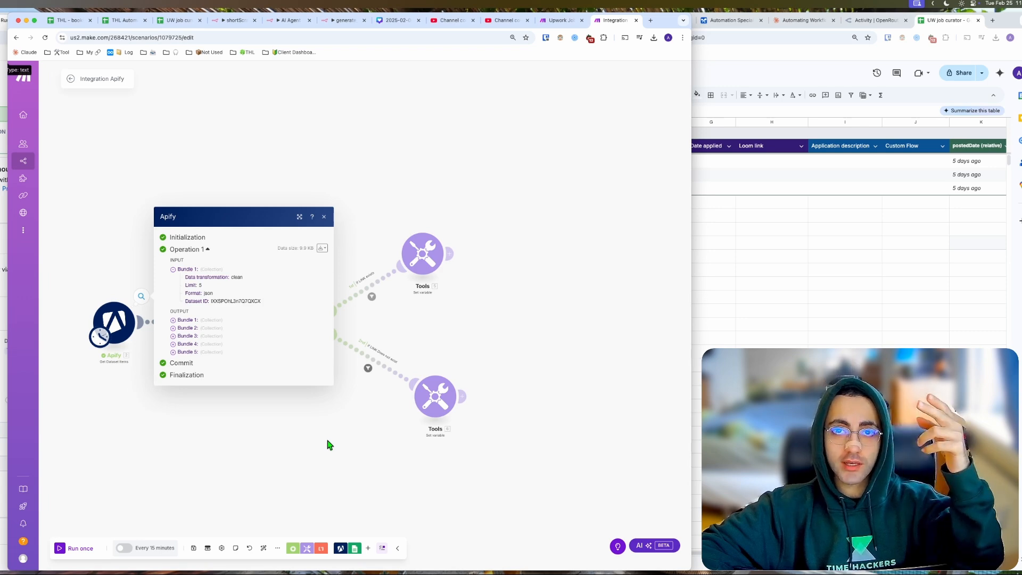
pyautogui.click(219, 320)
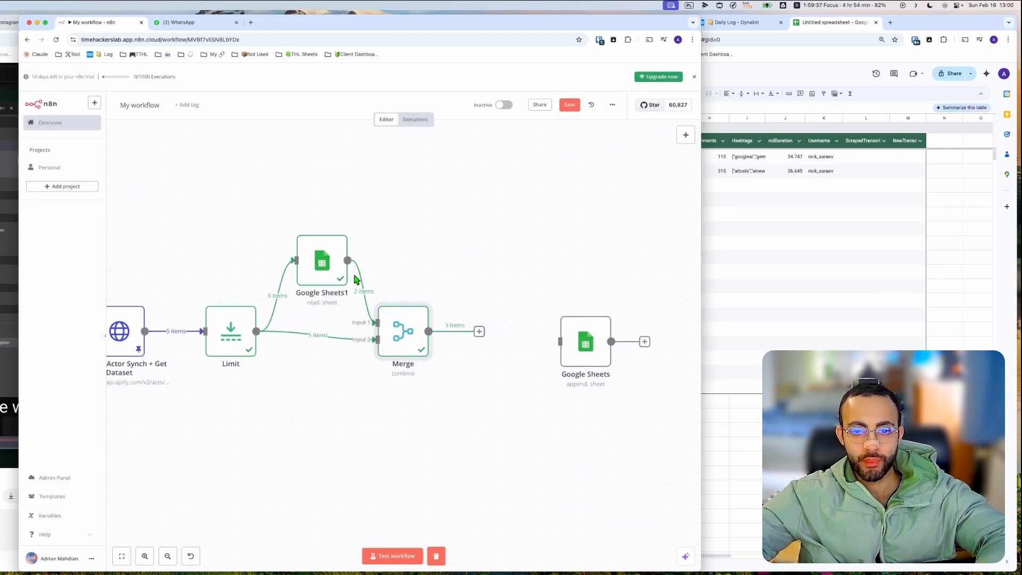
# Configure the Merge node to combine by matching fields, pairing 'Shortcode (in url)' with 'shortCode'
pyautogui.doubleClick(403, 331)
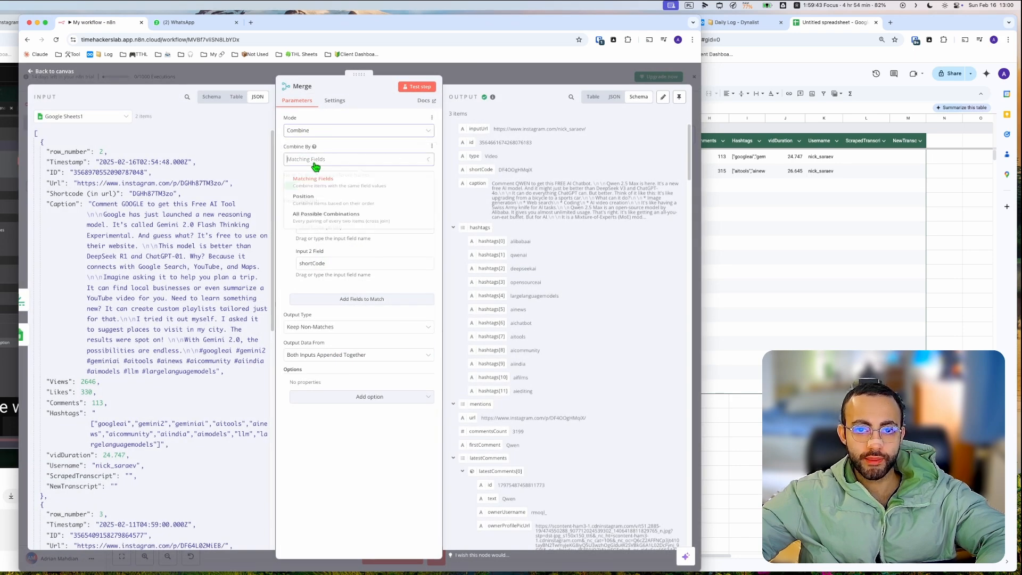
pyautogui.click(294, 185)
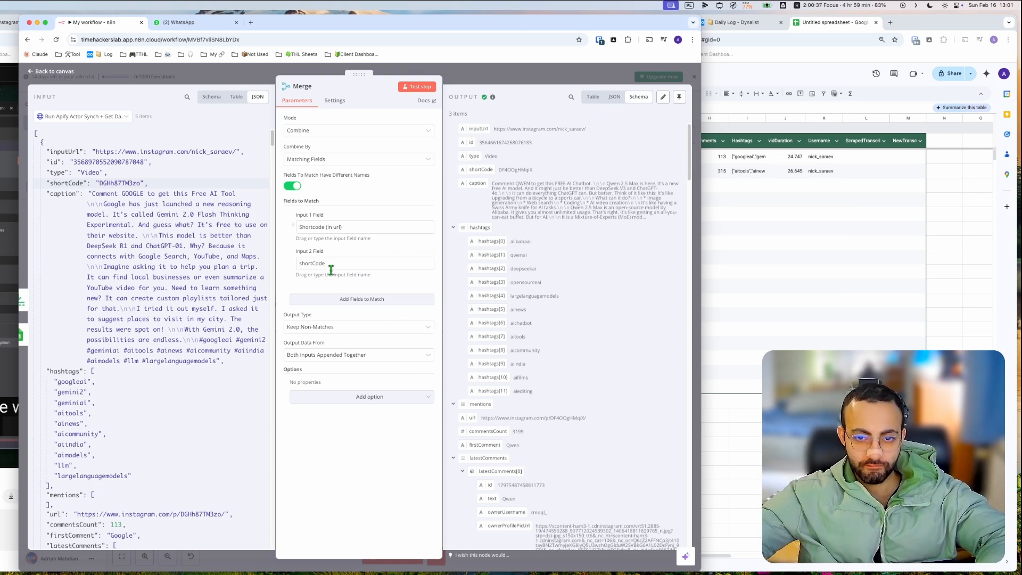
pyautogui.moveTo(443, 70)
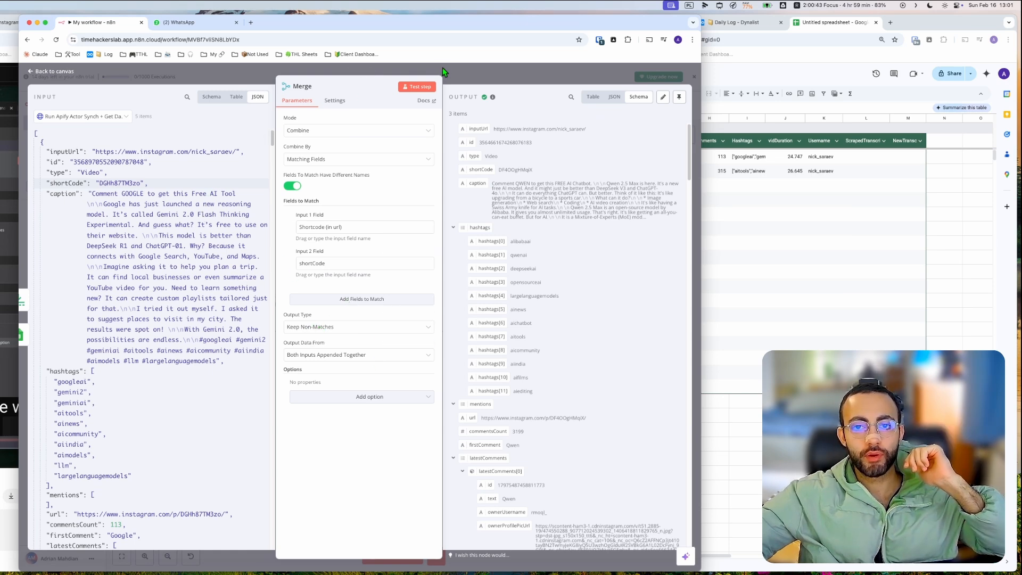